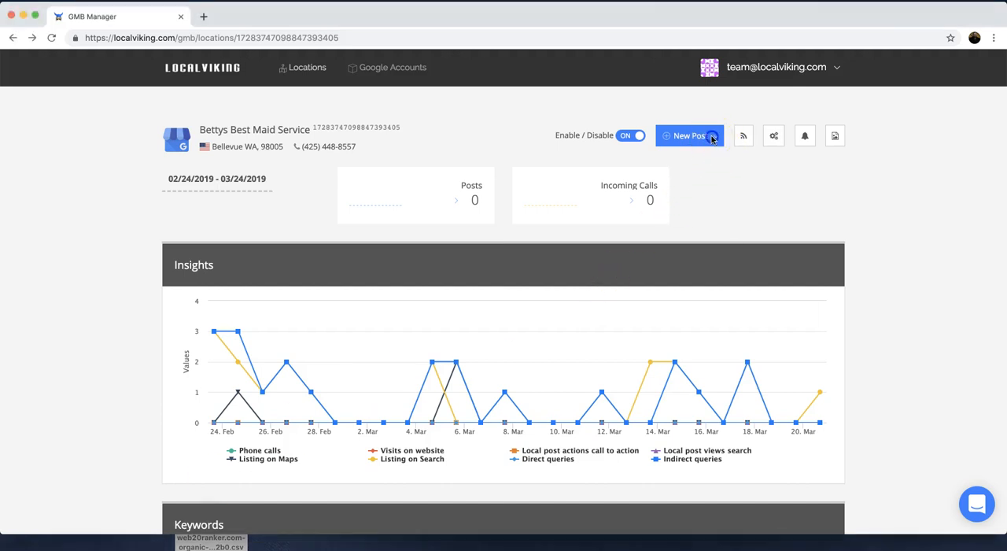
# Reveal the New Post choices: single post, multi location post and CSV bulk upload.
pyautogui.click(689, 135)
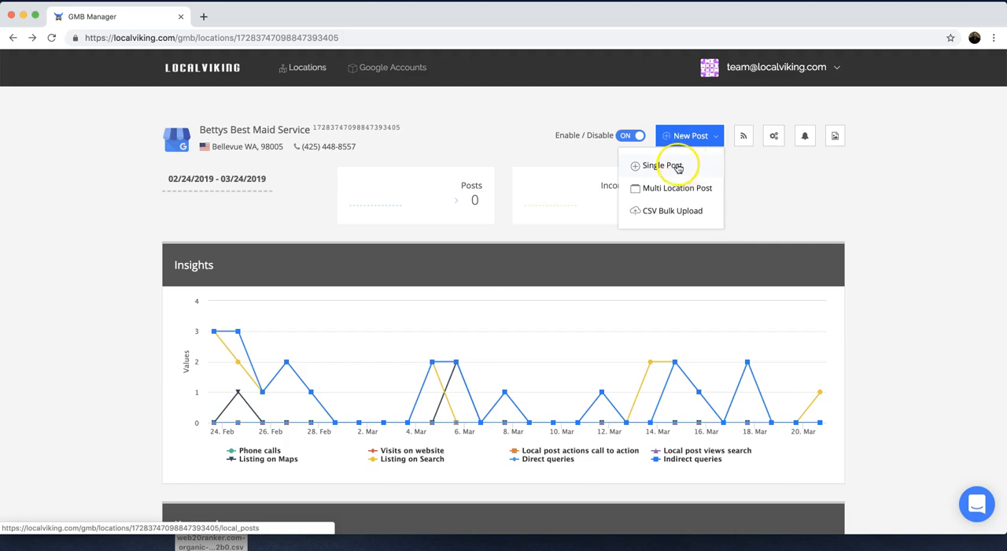
pyautogui.moveTo(679, 187)
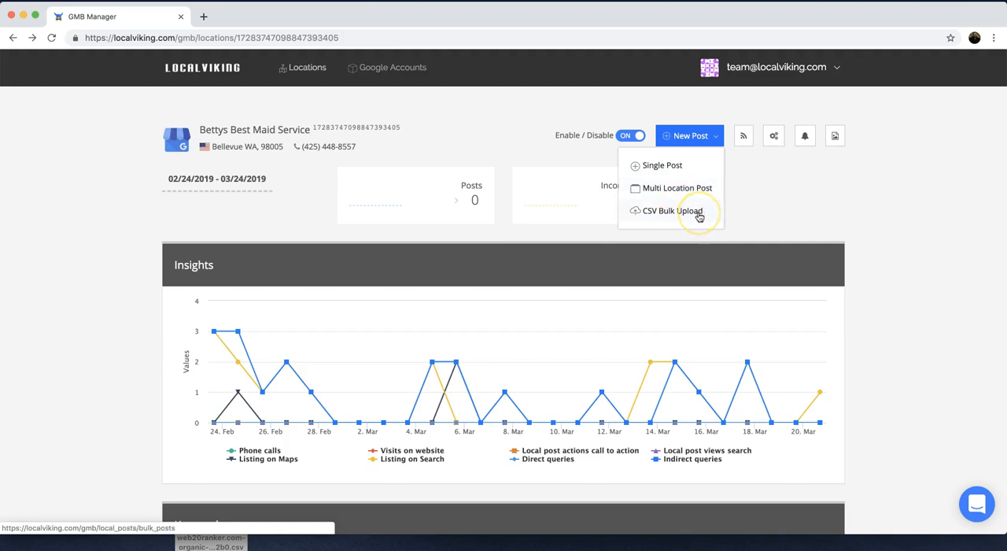
# Go to the Bulk Upload page listing one CSV upload still processing.
pyautogui.click(673, 211)
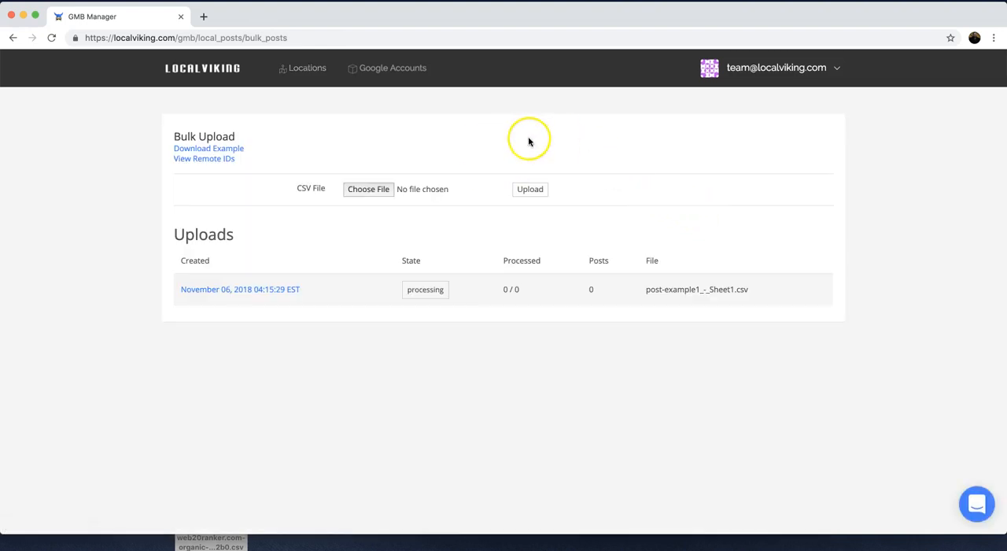
pyautogui.moveTo(594, 145)
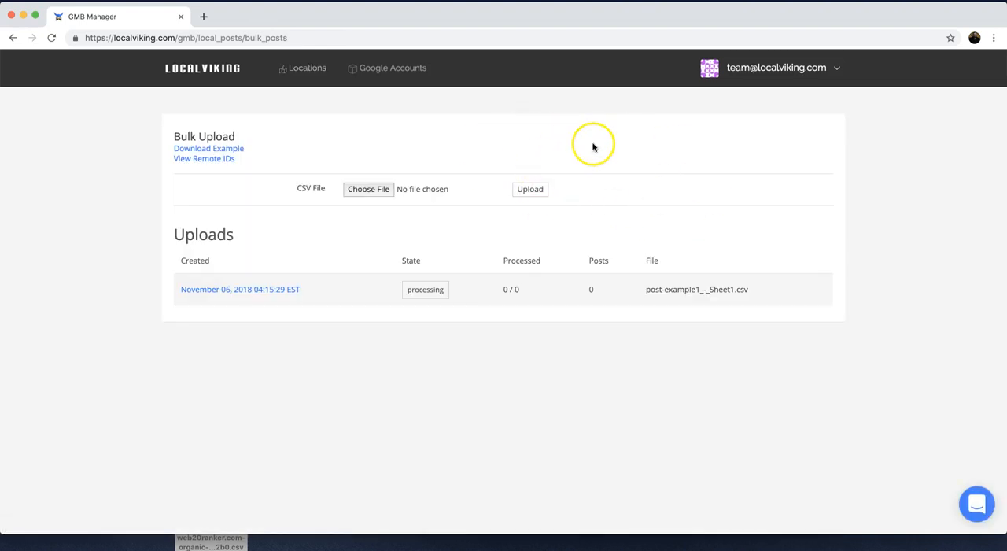
pyautogui.moveTo(504, 145)
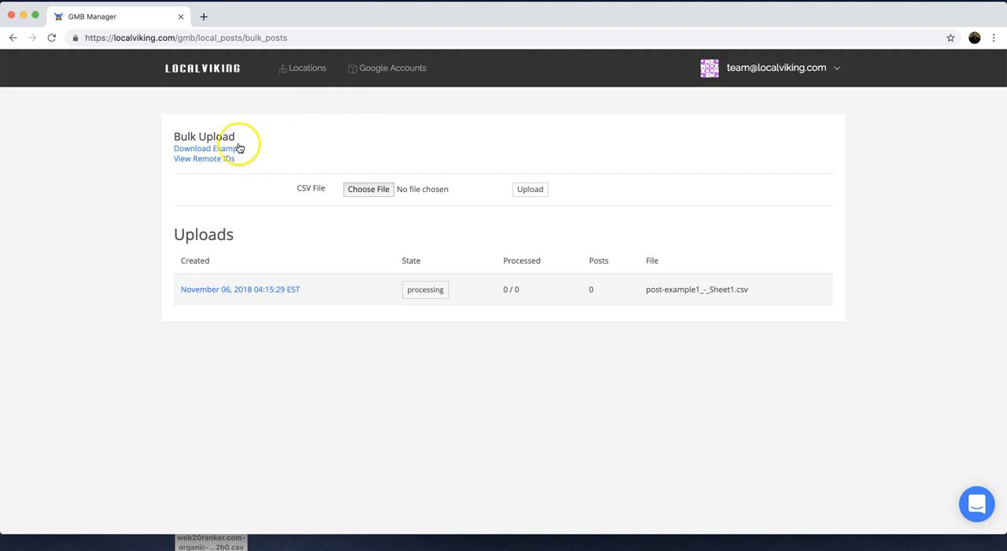
pyautogui.moveTo(746, 431)
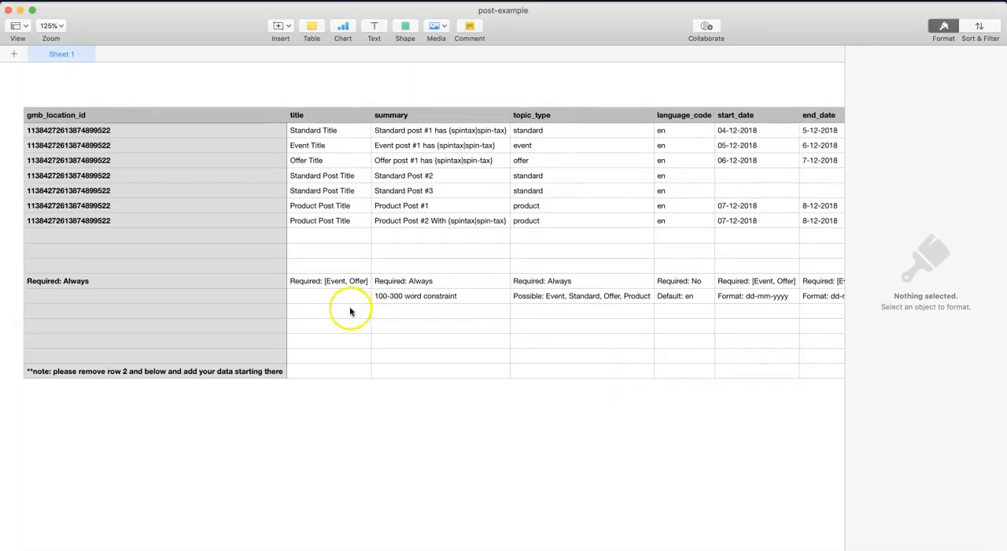
pyautogui.moveTo(403, 275)
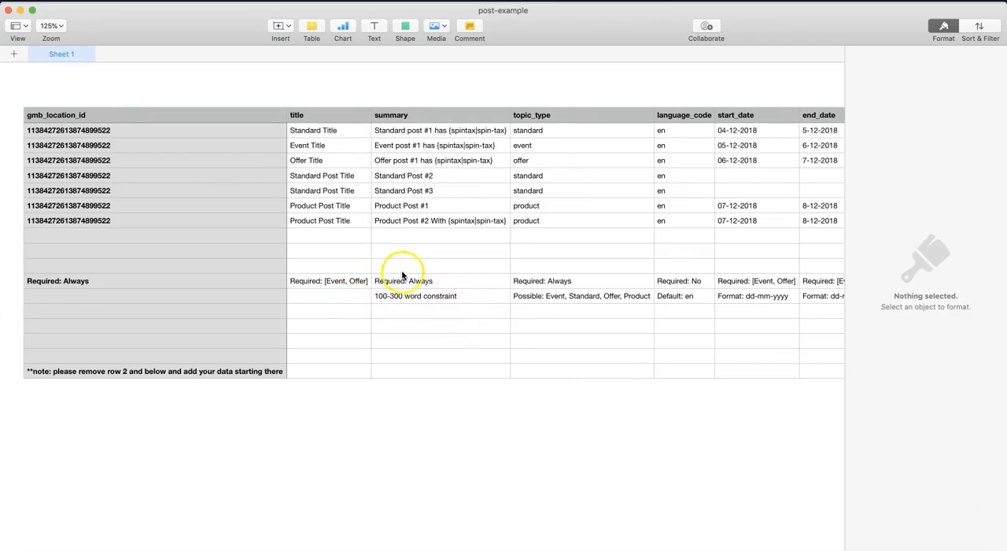
pyautogui.moveTo(407, 400)
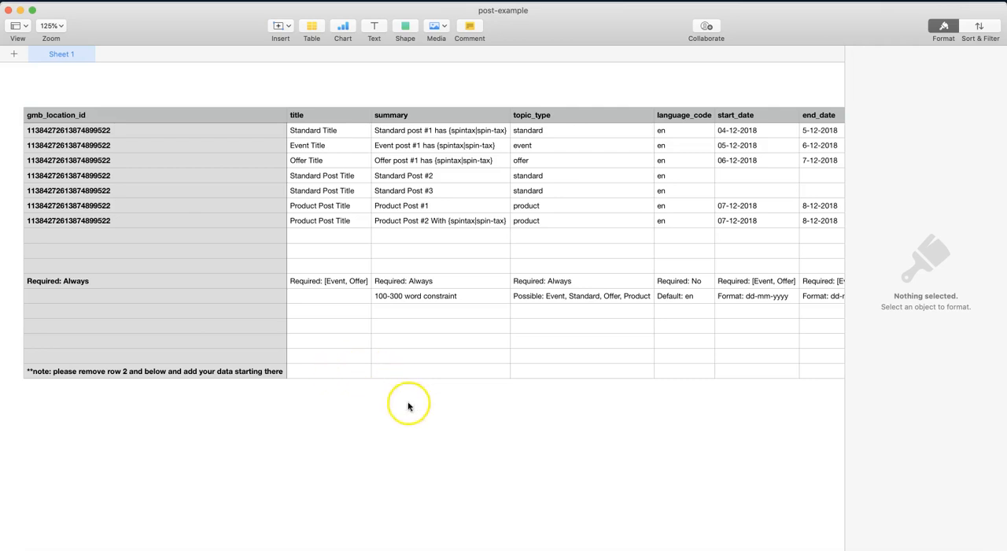
pyautogui.moveTo(284, 154)
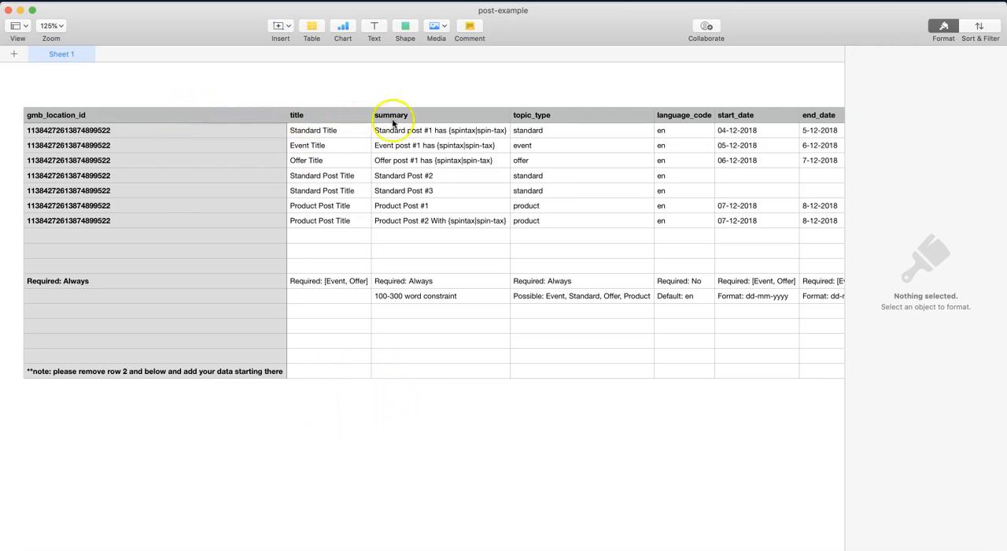
pyautogui.moveTo(346, 123)
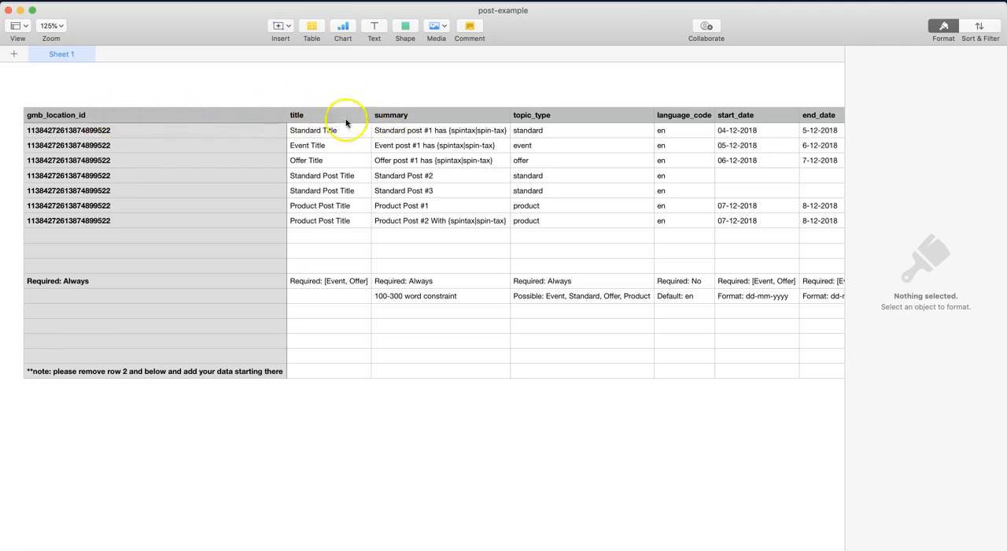
pyautogui.moveTo(183, 134)
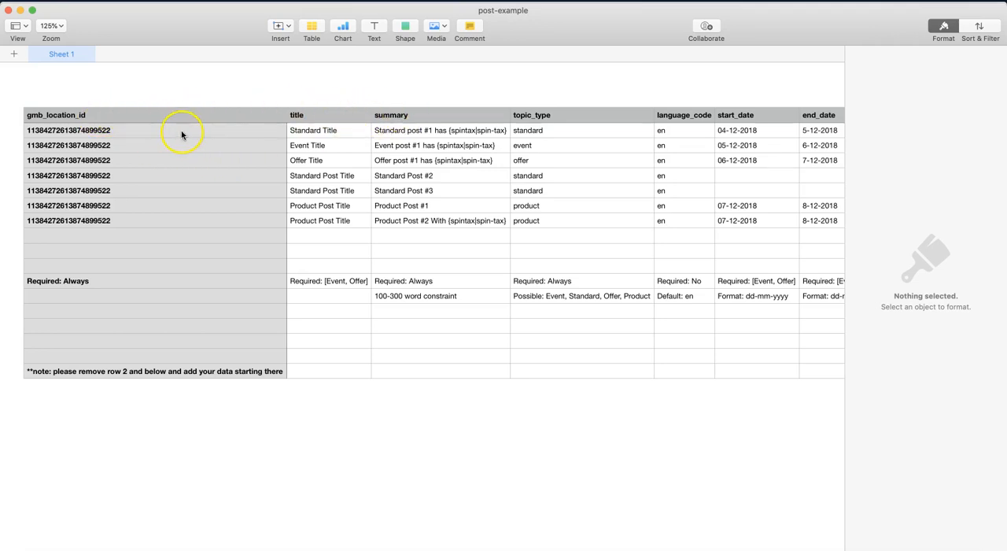
pyautogui.moveTo(181, 428)
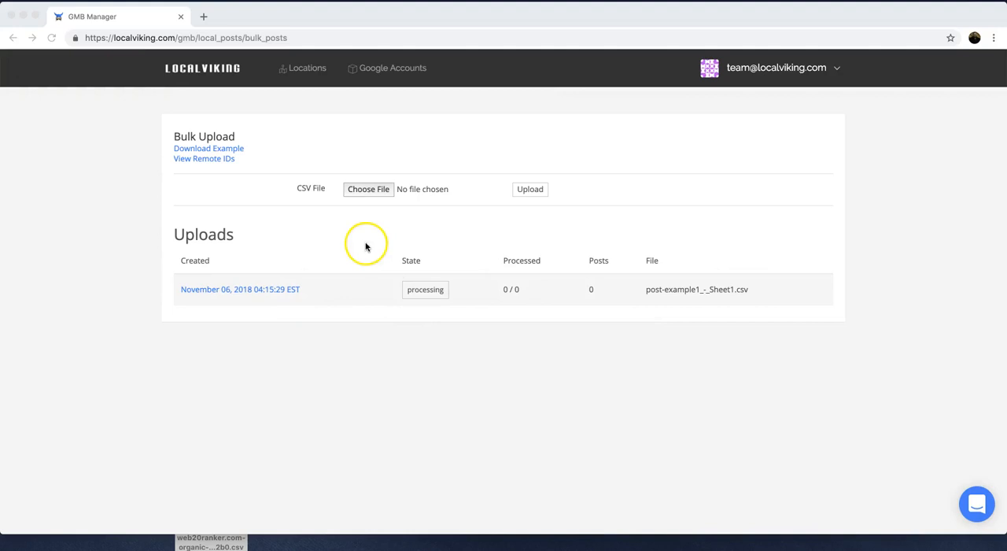
pyautogui.moveTo(285, 189)
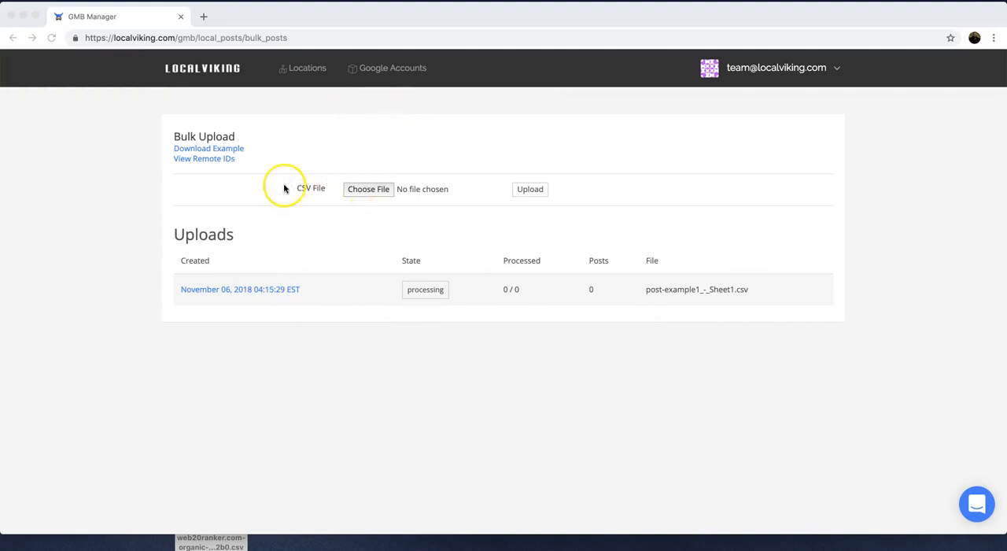
pyautogui.moveTo(268, 163)
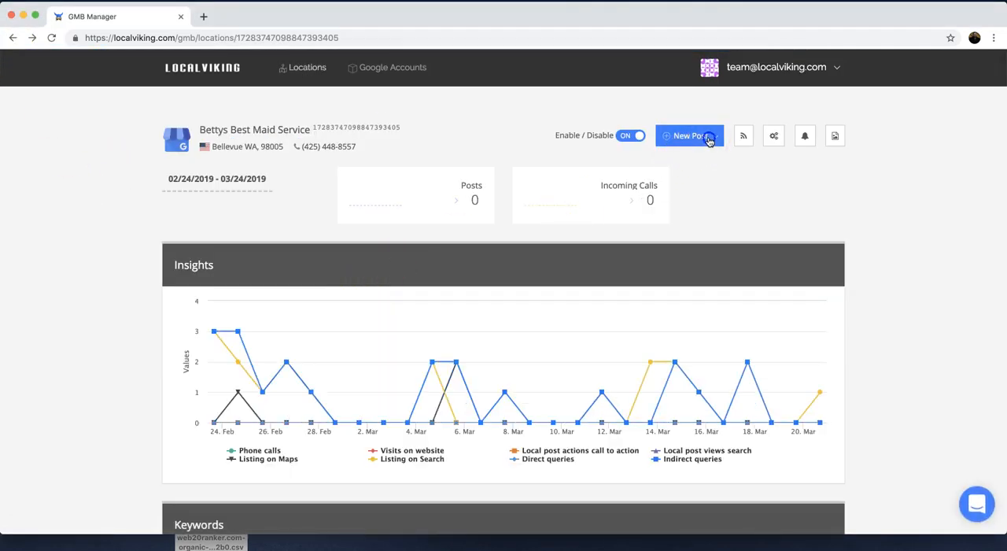
# Reveal the New Post choices again from the Bettys Best Maid Service dashboard.
pyautogui.click(689, 135)
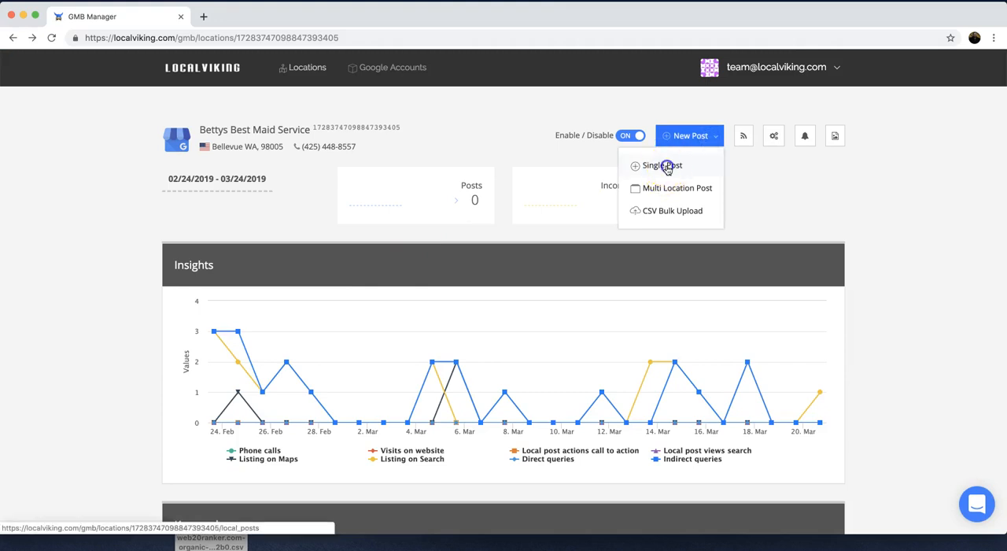
# Start a single post, preview the Event and Offer post types, and settle on Standard.
pyautogui.click(661, 165)
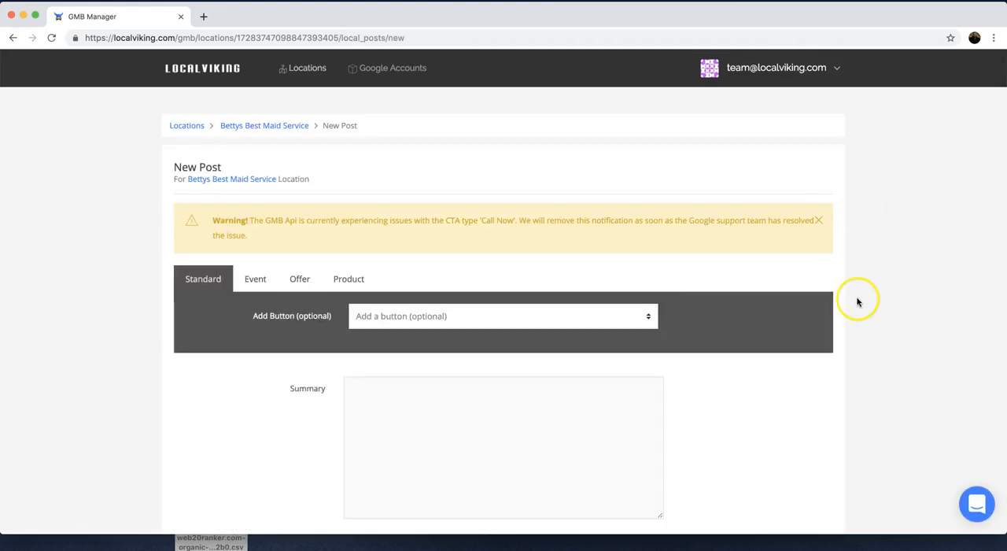
pyautogui.scroll(-3)
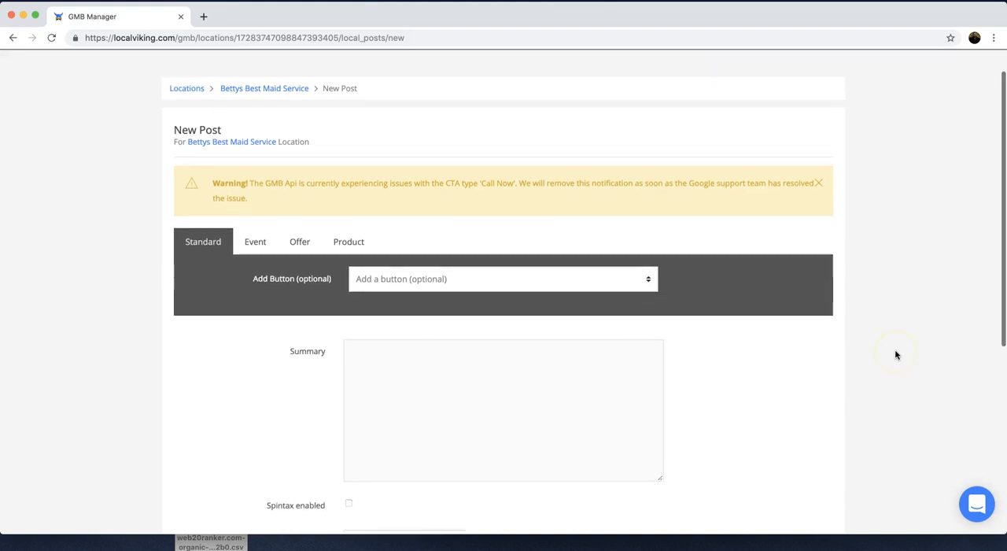
pyautogui.scroll(-3)
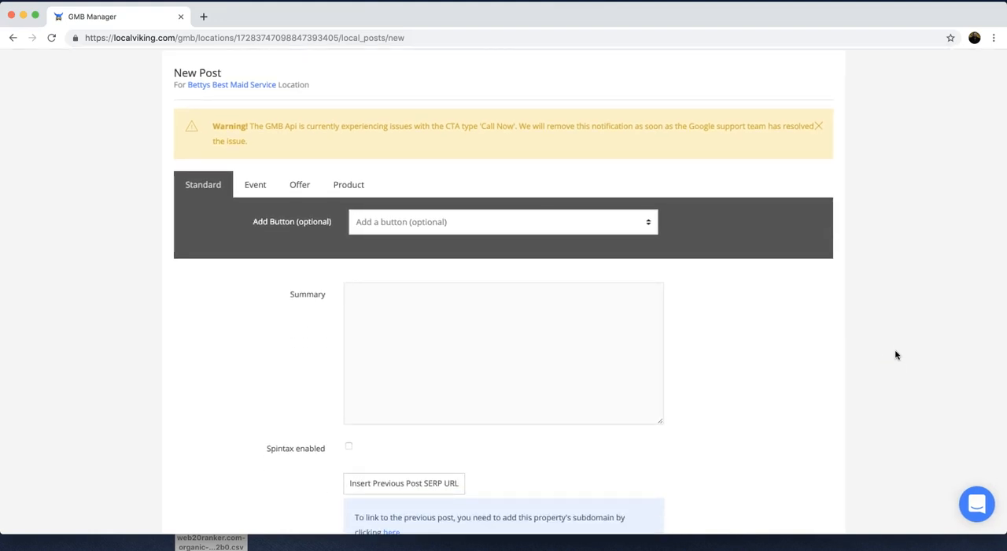
pyautogui.moveTo(332, 311)
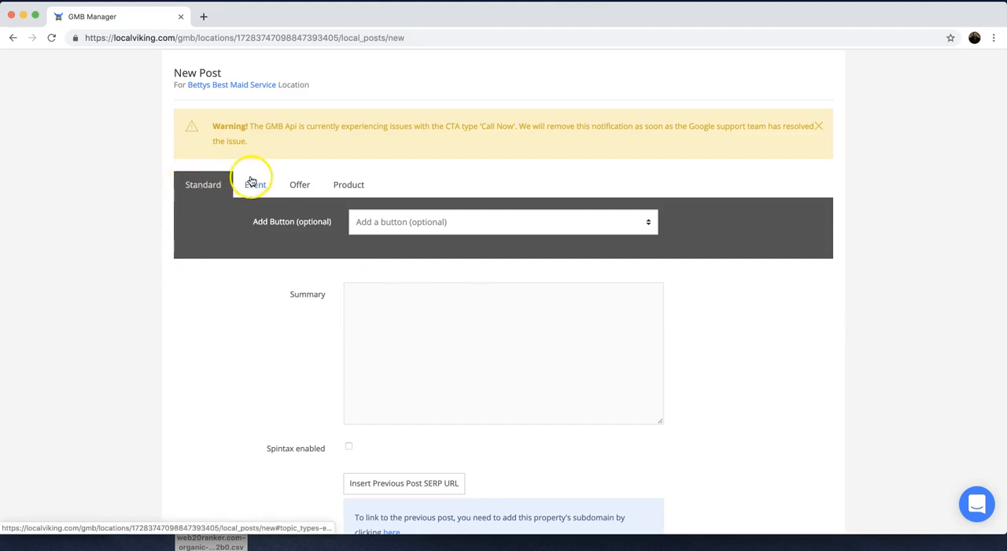
pyautogui.click(254, 184)
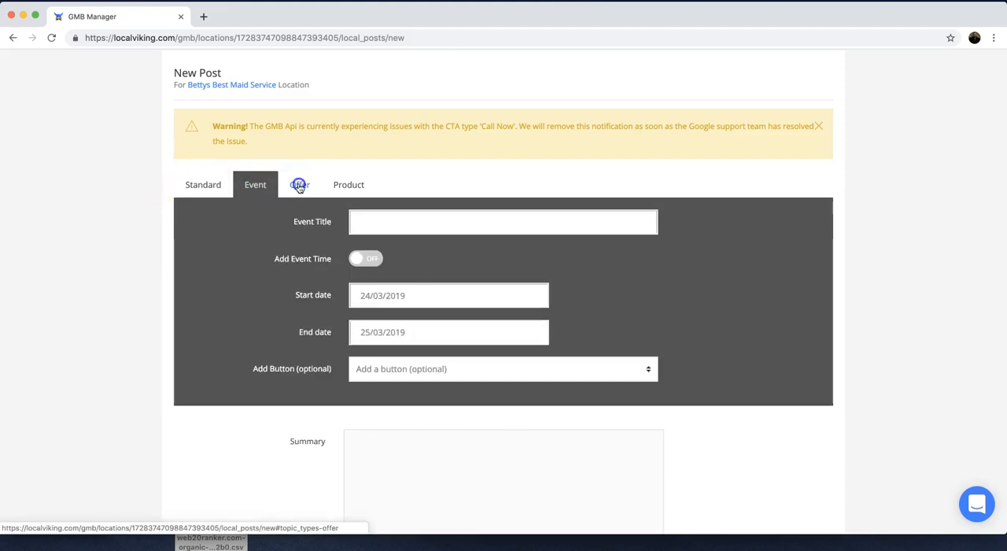
pyautogui.click(348, 184)
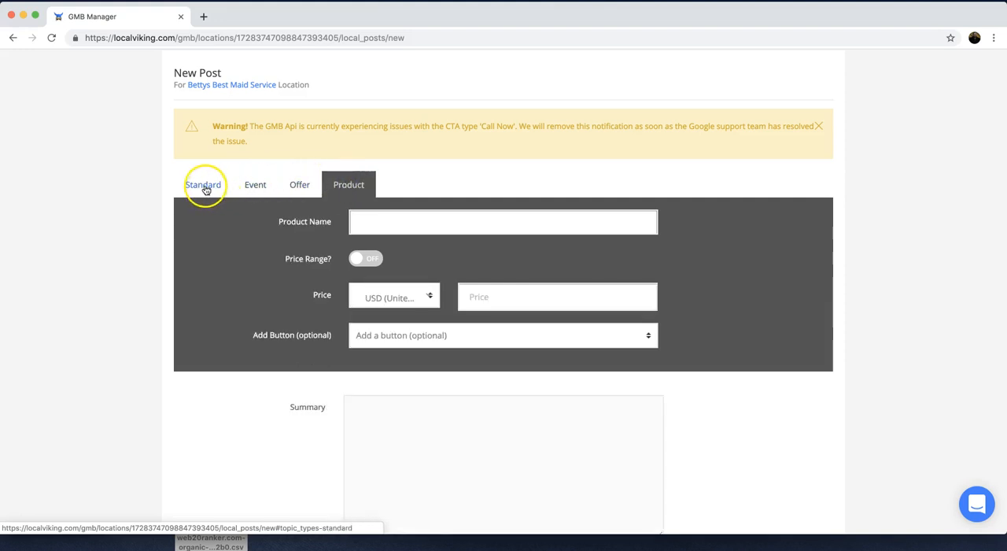
pyautogui.click(203, 184)
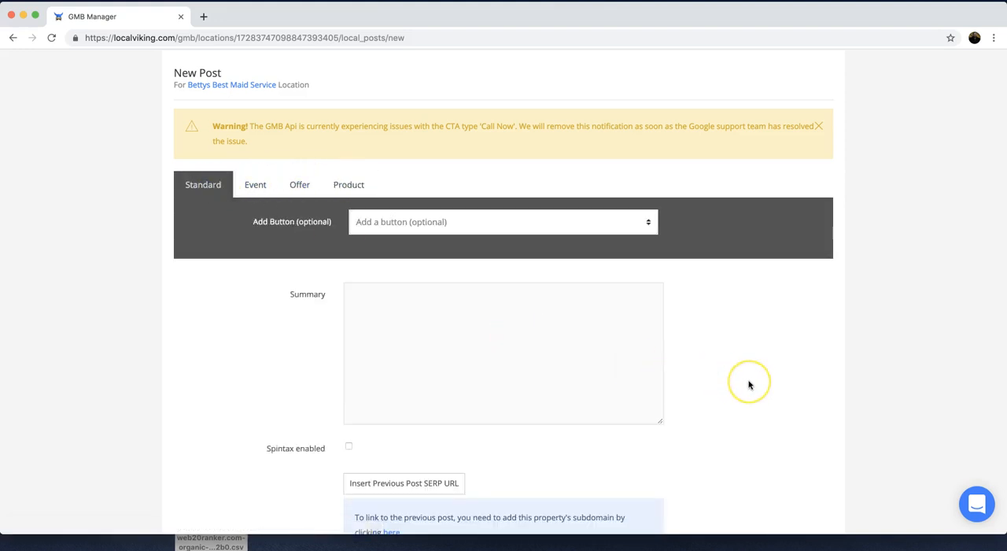
pyautogui.scroll(-3)
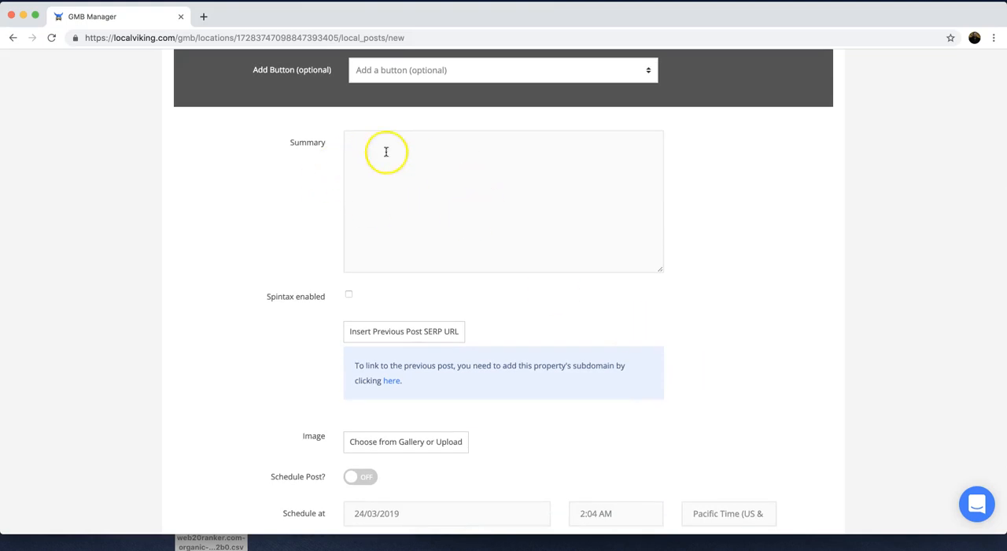
pyautogui.moveTo(447, 215)
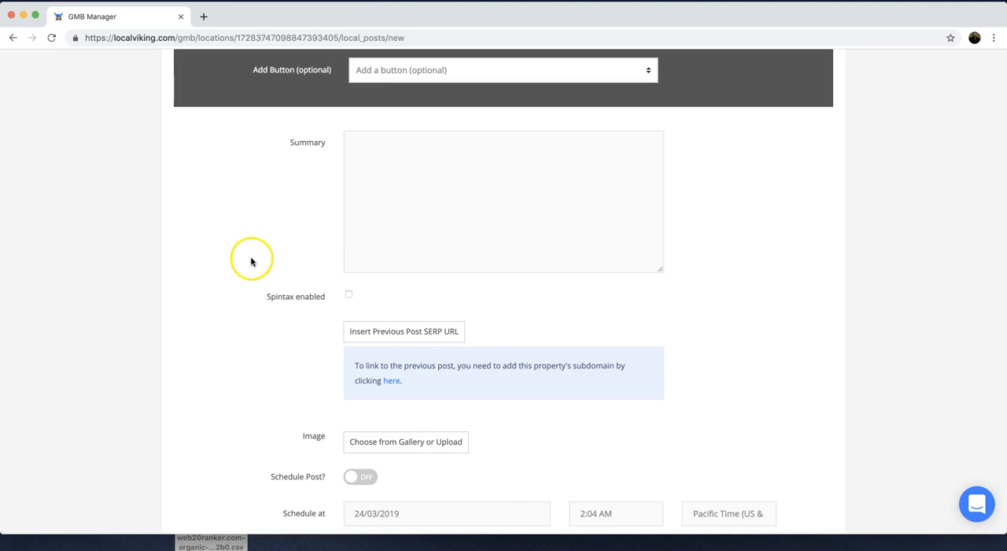
pyautogui.scroll(-3)
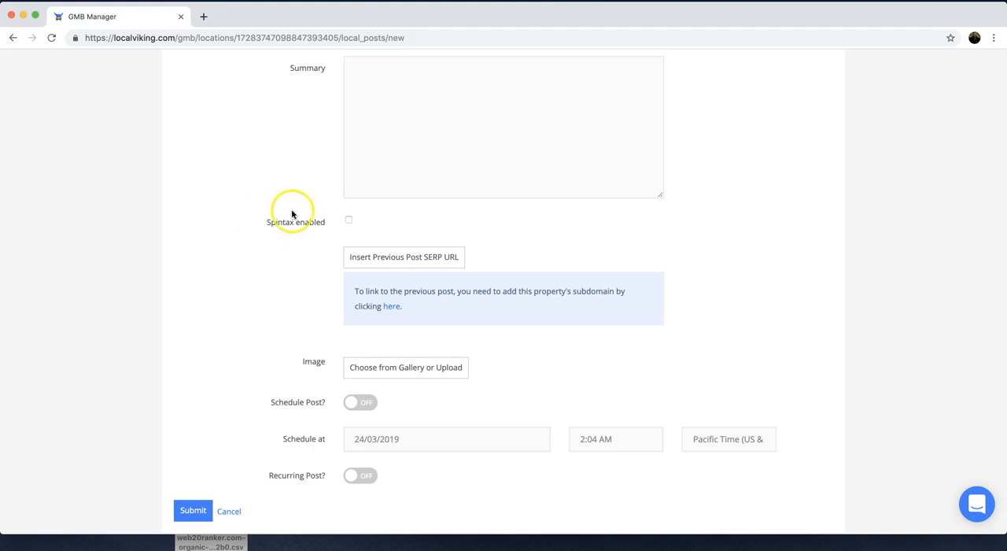
pyautogui.click(349, 220)
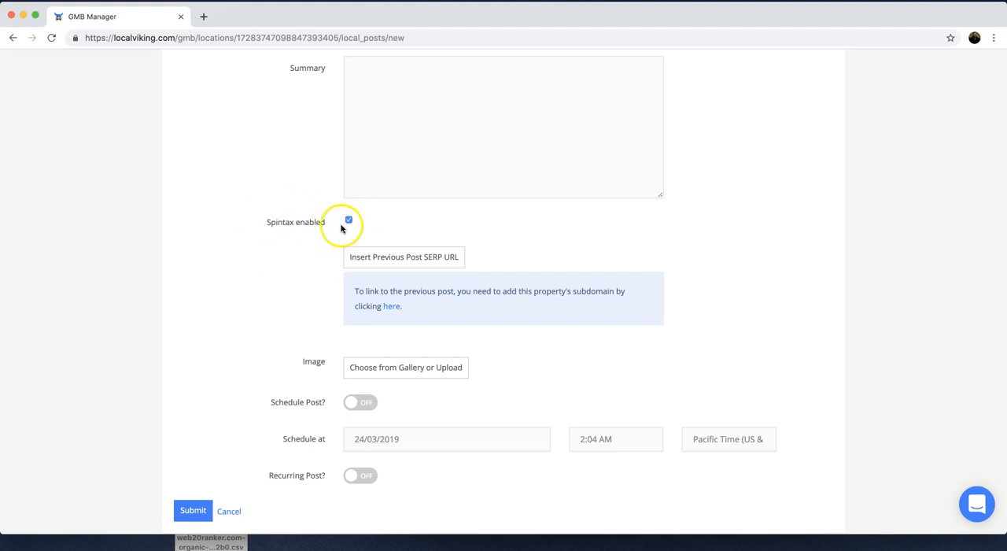
pyautogui.click(349, 220)
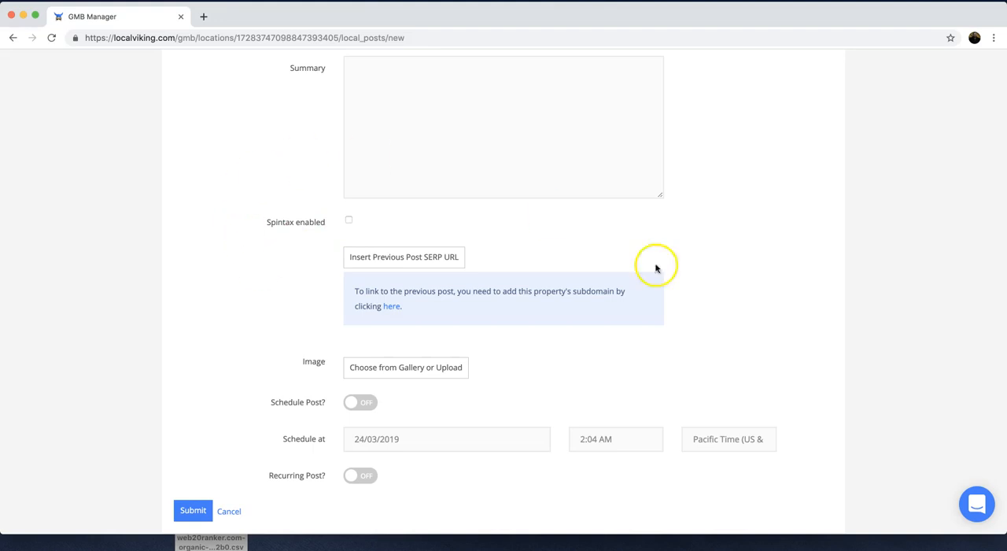
pyautogui.moveTo(730, 296)
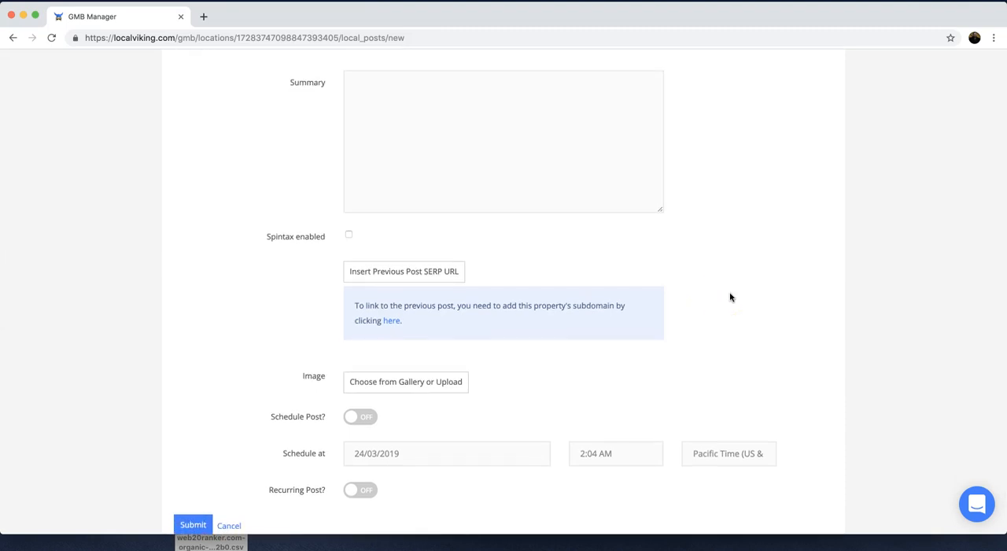
pyautogui.moveTo(676, 261)
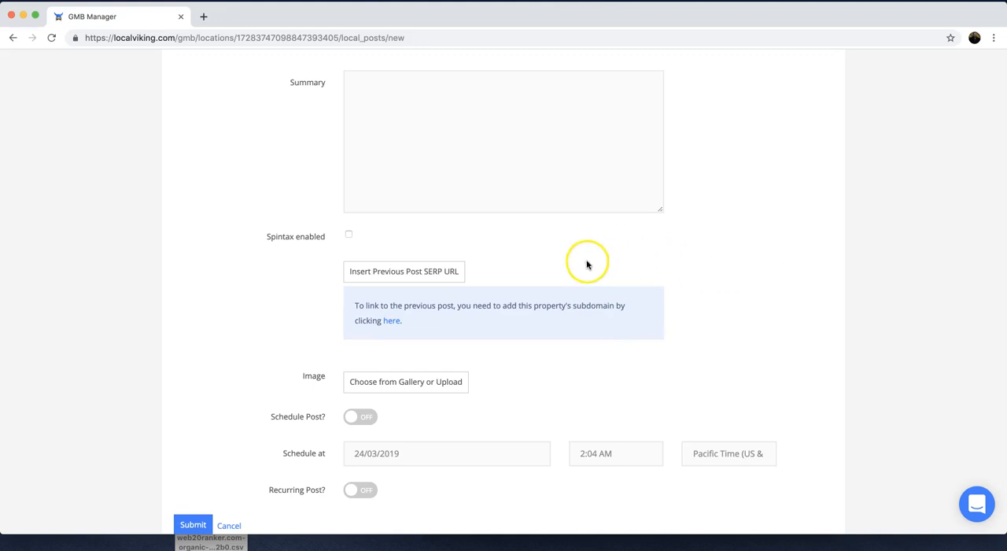
pyautogui.moveTo(587, 282)
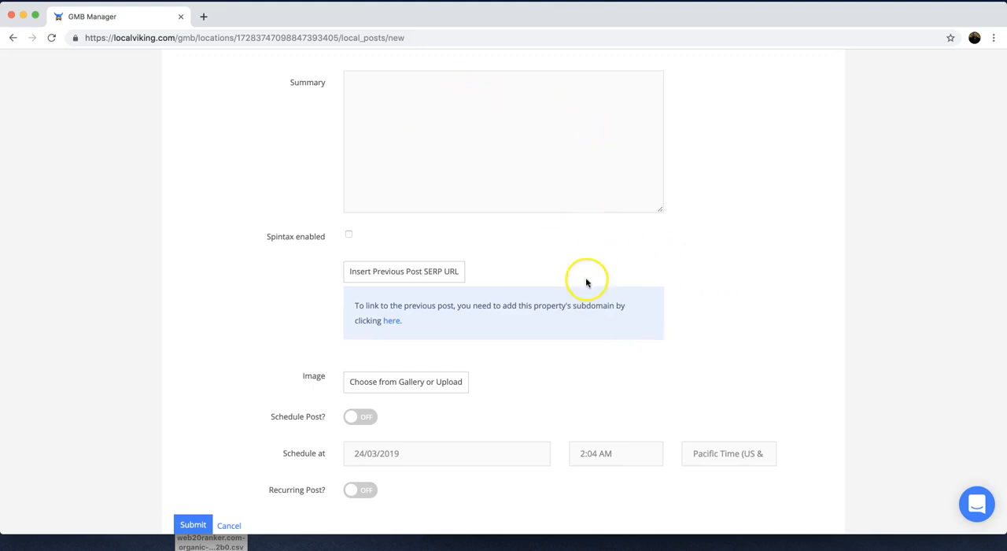
pyautogui.moveTo(592, 277)
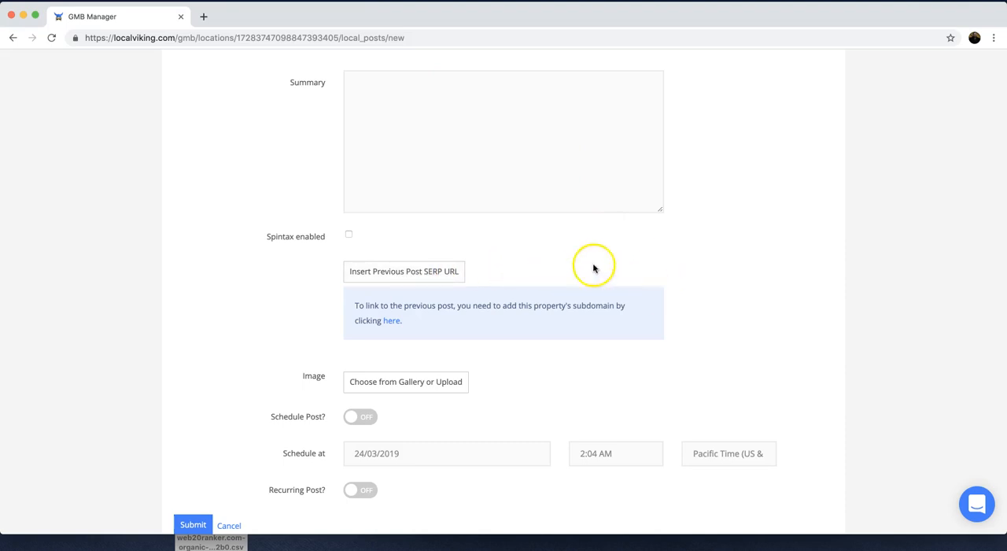
pyautogui.moveTo(691, 280)
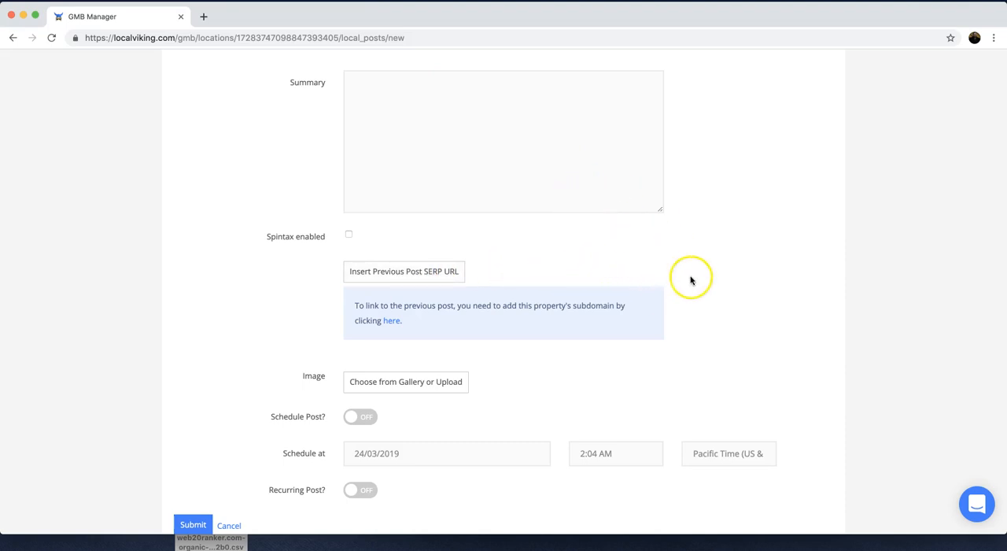
pyautogui.moveTo(700, 293)
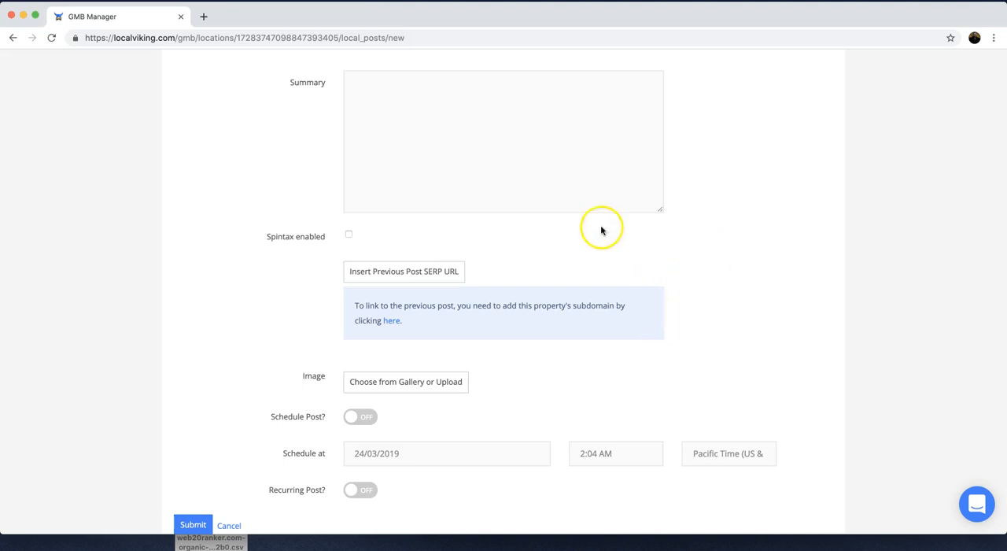
pyautogui.moveTo(594, 263)
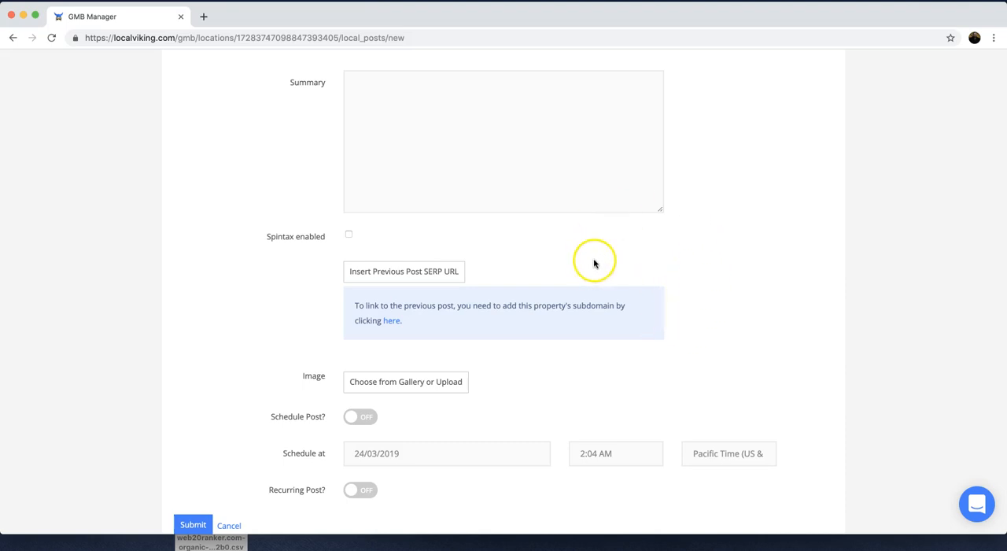
pyautogui.moveTo(640, 258)
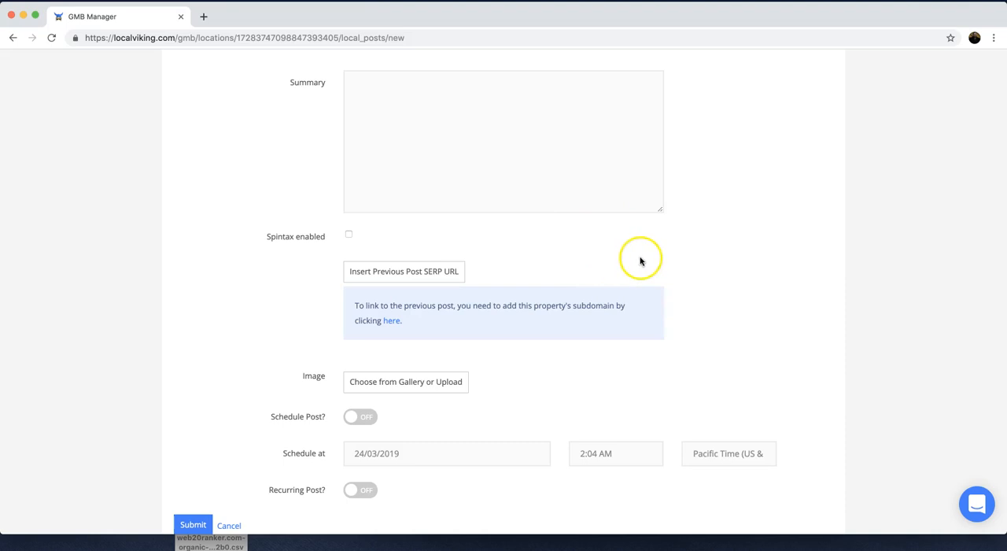
pyautogui.moveTo(714, 264)
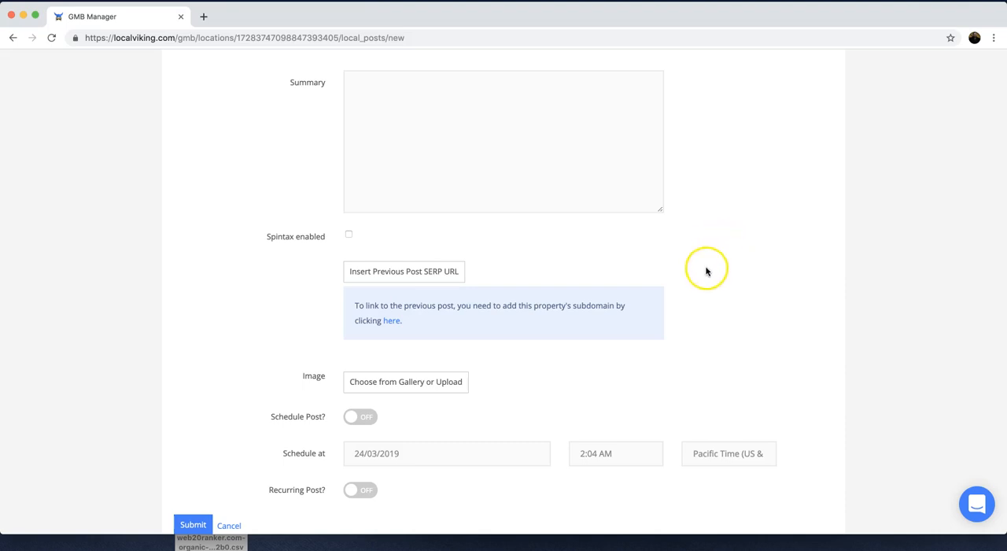
pyautogui.scroll(-3)
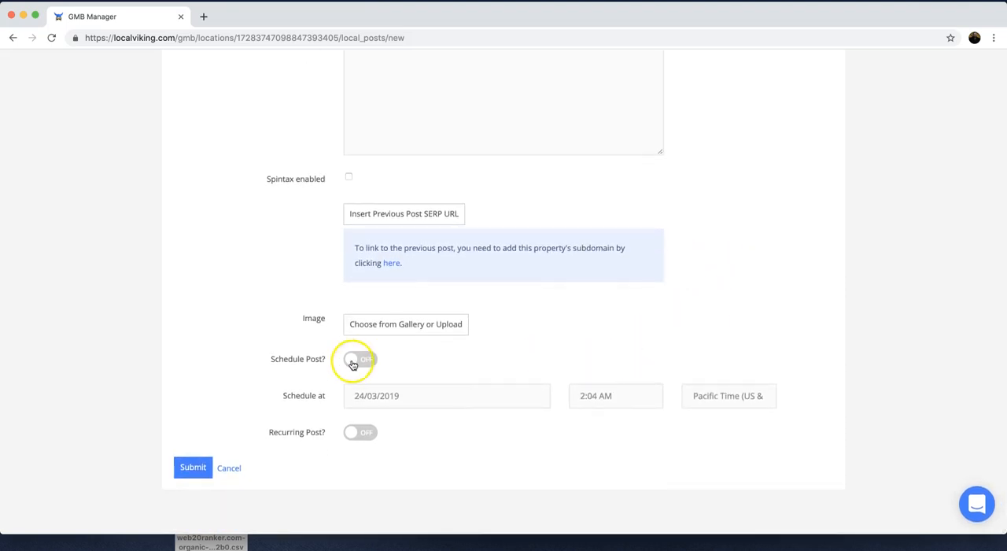
pyautogui.click(359, 359)
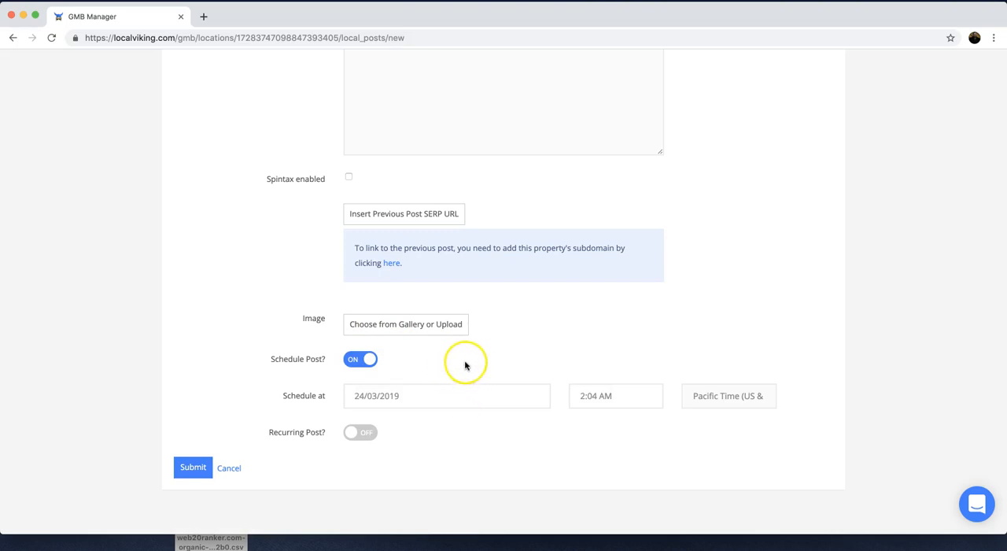
pyautogui.moveTo(448, 374)
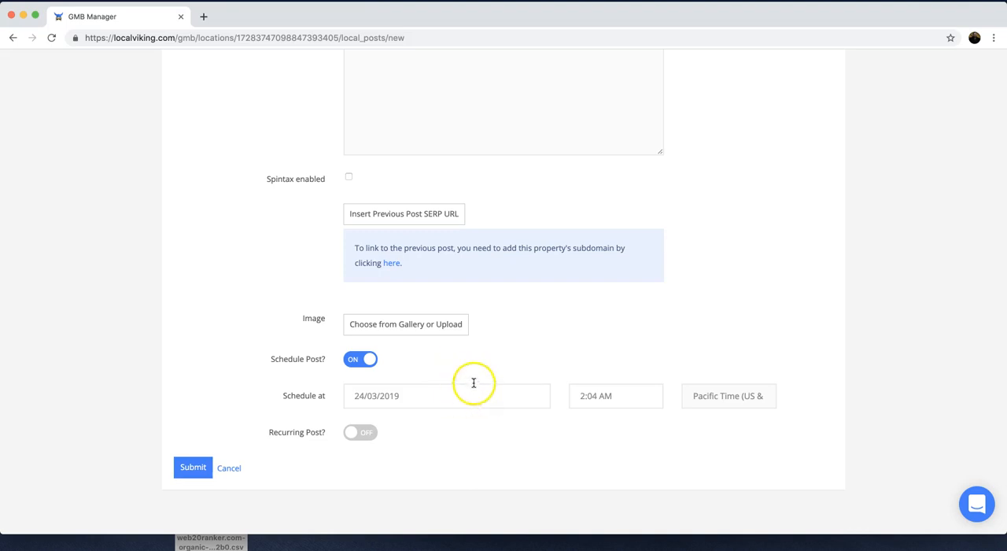
pyautogui.moveTo(493, 393)
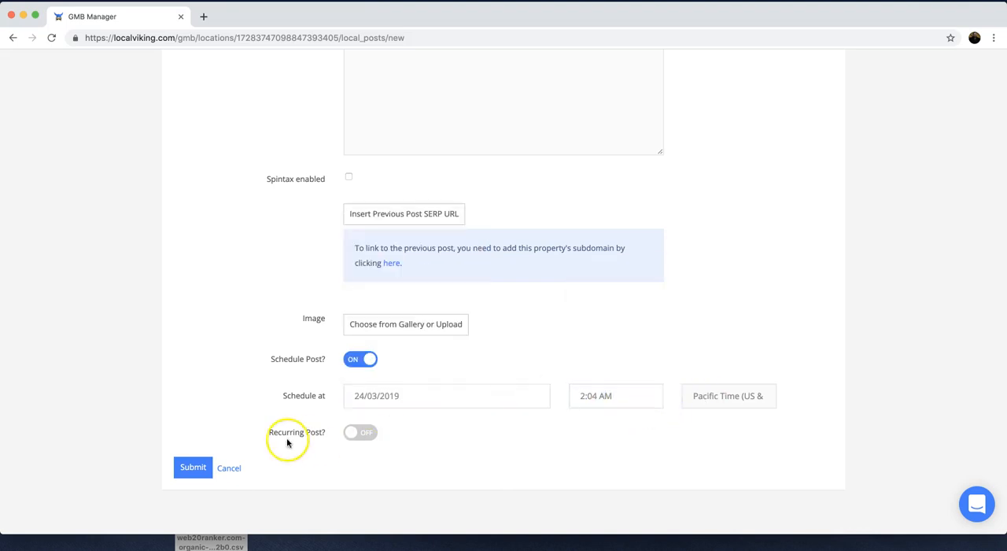
pyautogui.click(358, 359)
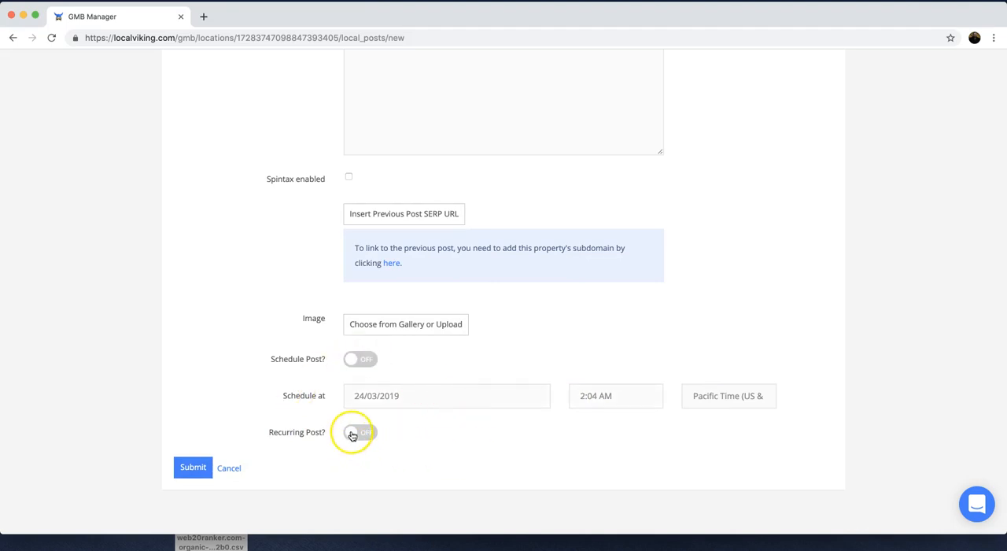
# Switch Recurring Post on with recurrent days set to 1.
pyautogui.click(359, 431)
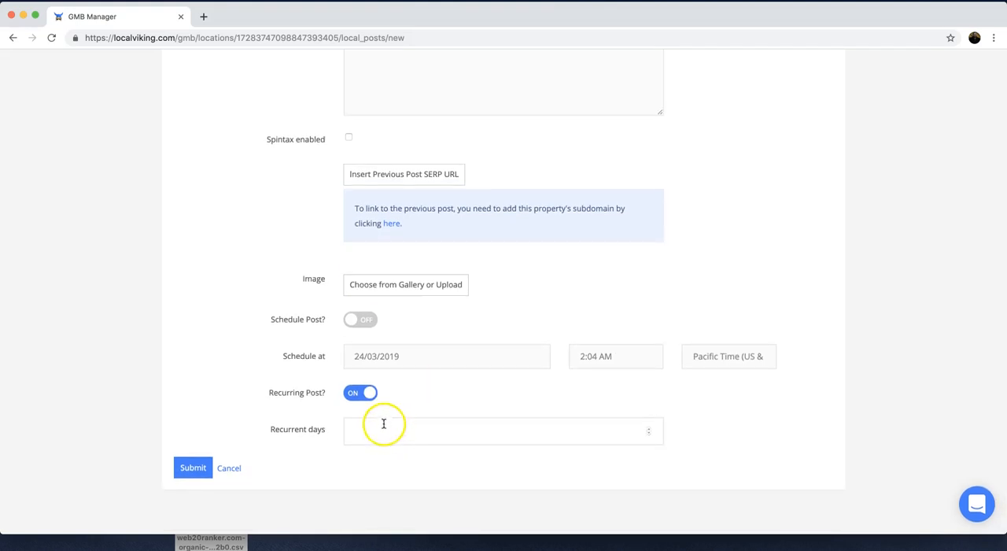
pyautogui.click(503, 431)
pyautogui.write('1')
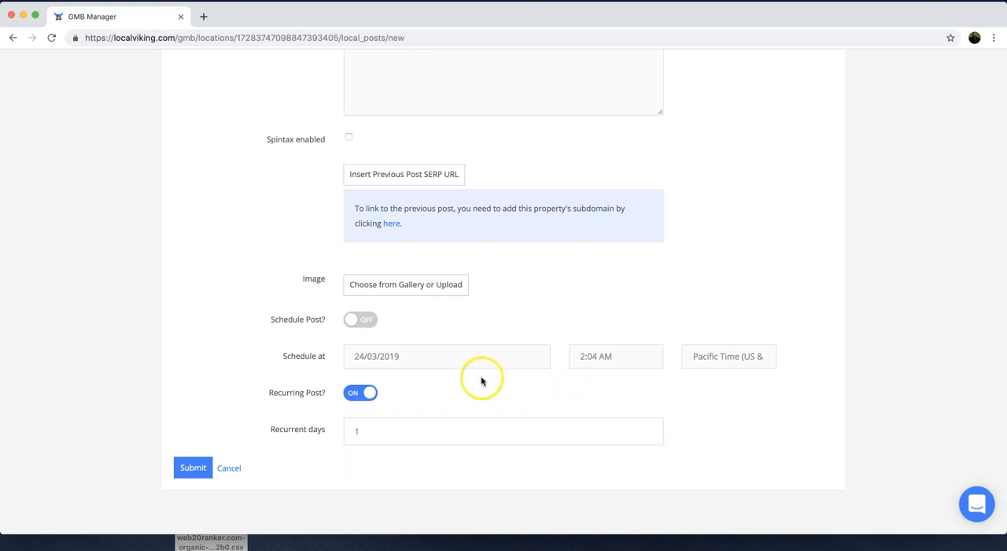
pyautogui.moveTo(676, 386)
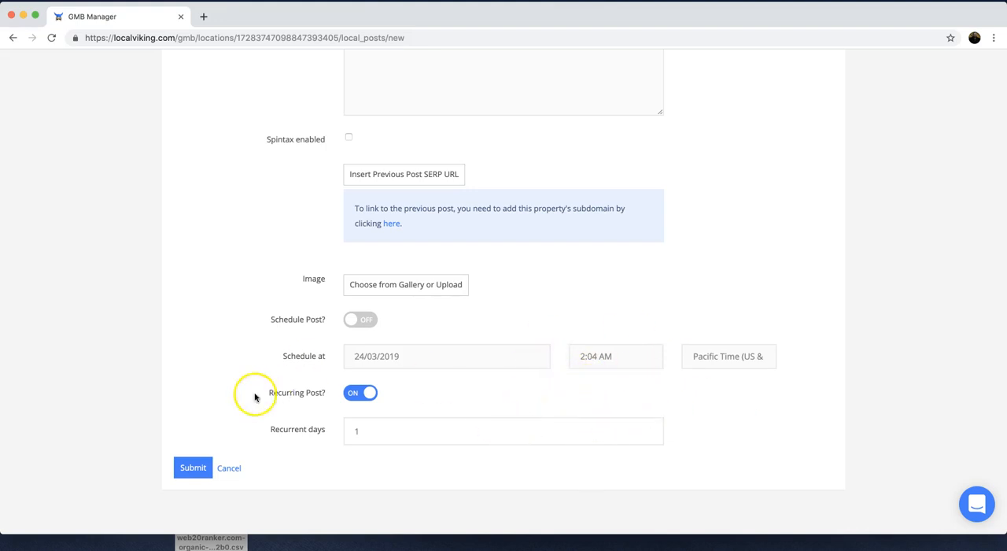
pyautogui.scroll(3)
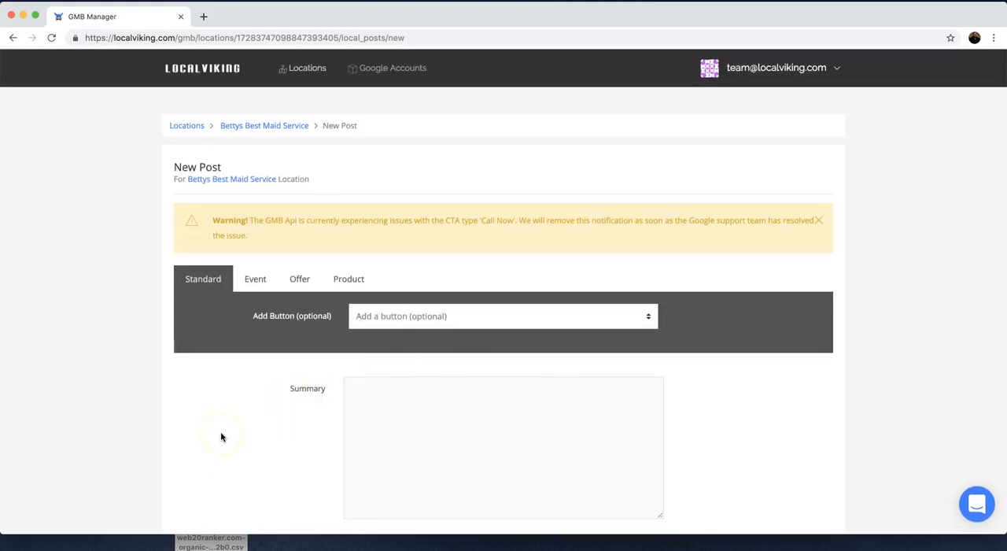
pyautogui.moveTo(53, 496)
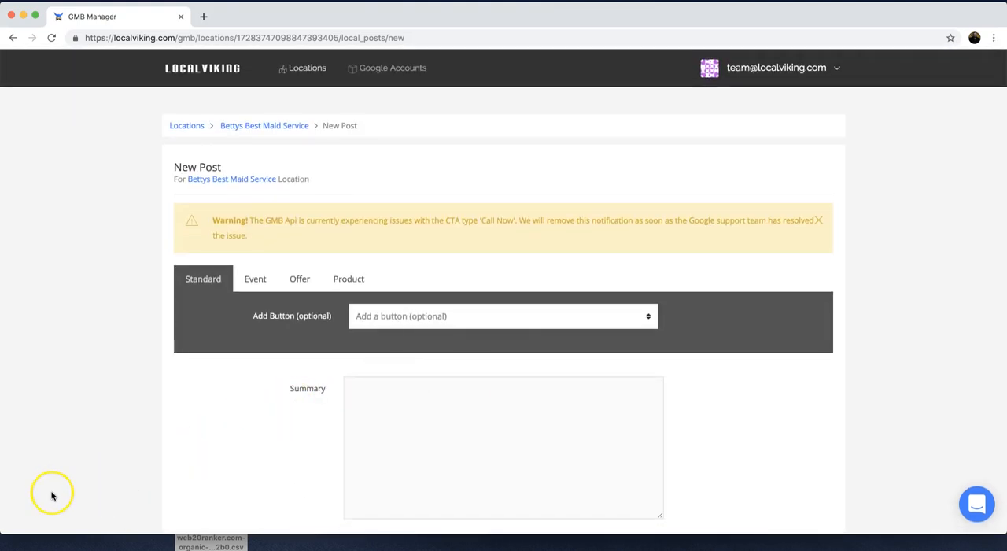